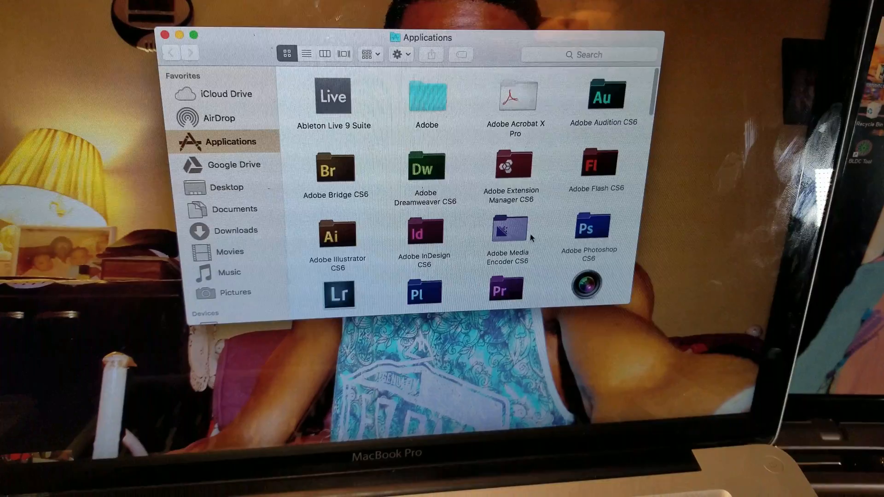
Scroll to BLDC_Tool in the Applications folder and launch it from Finder
scroll(down, 3)
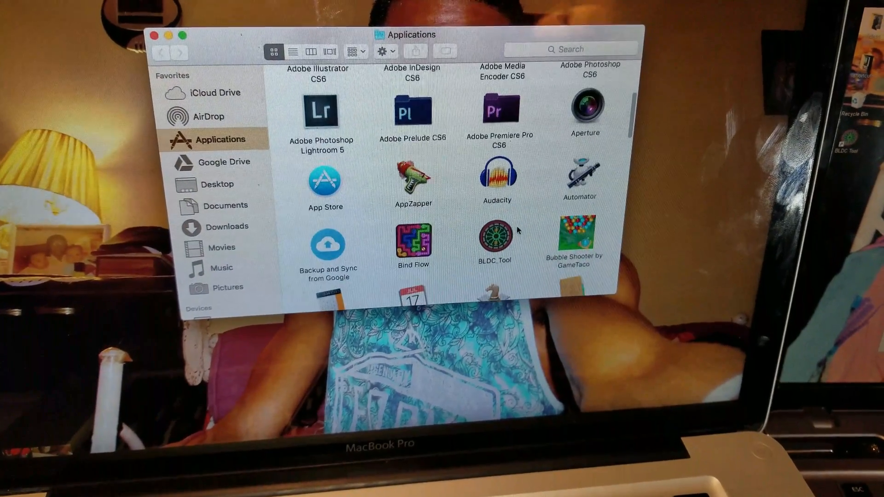
scroll(down, 3)
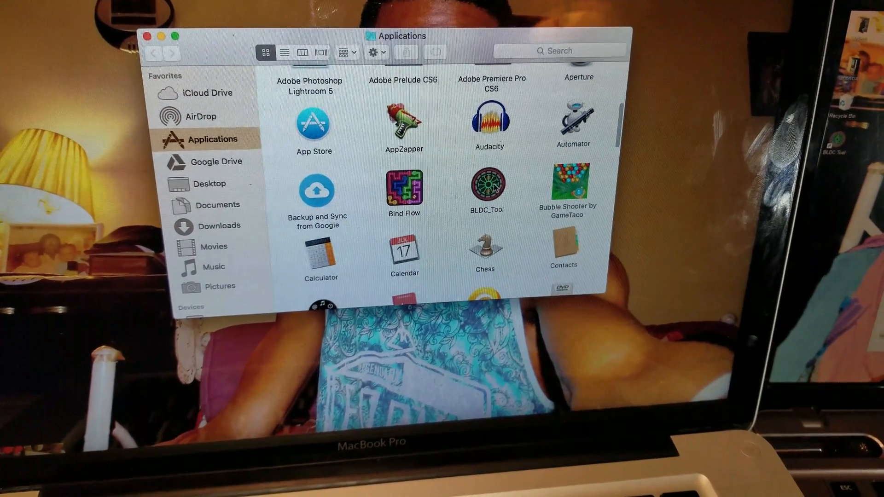
click(488, 189)
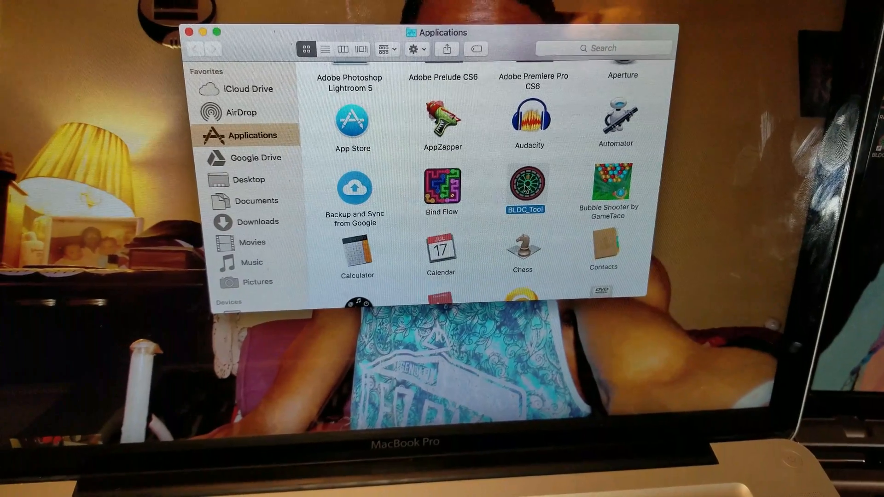
double_click(528, 186)
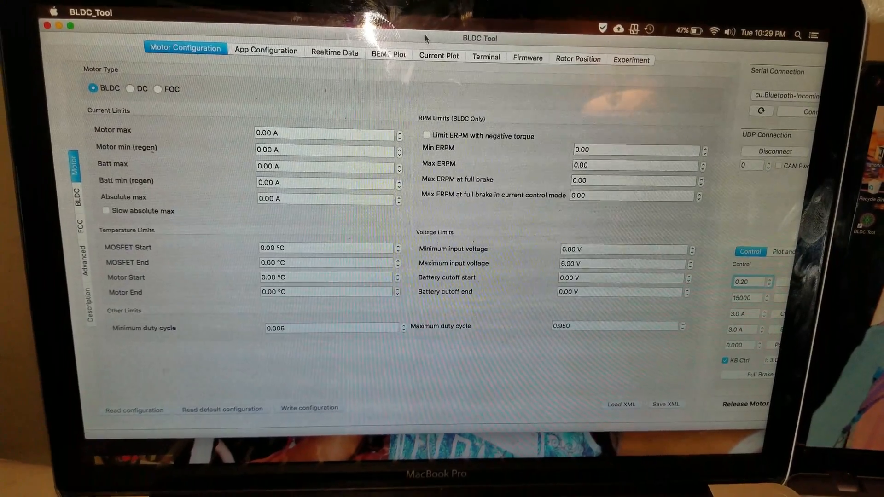
Scroll the Motor Configuration tab to reveal the current, RPM, temperature and voltage limit fields
scroll(down, 3)
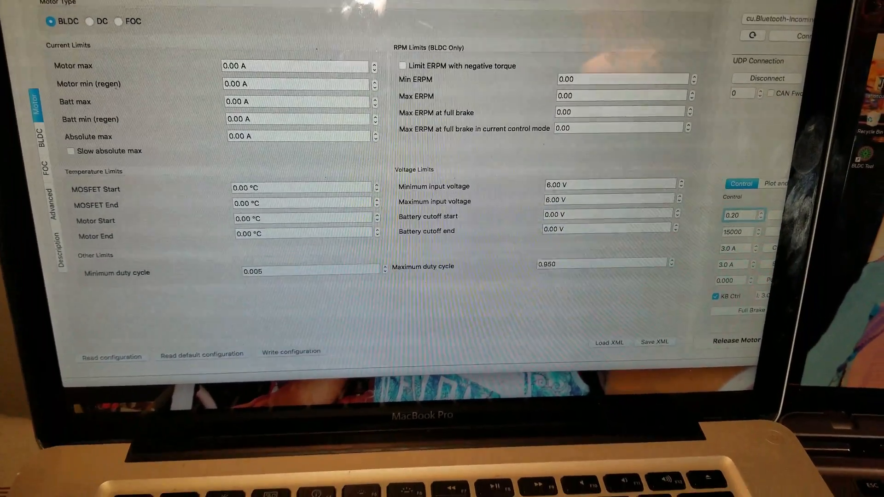